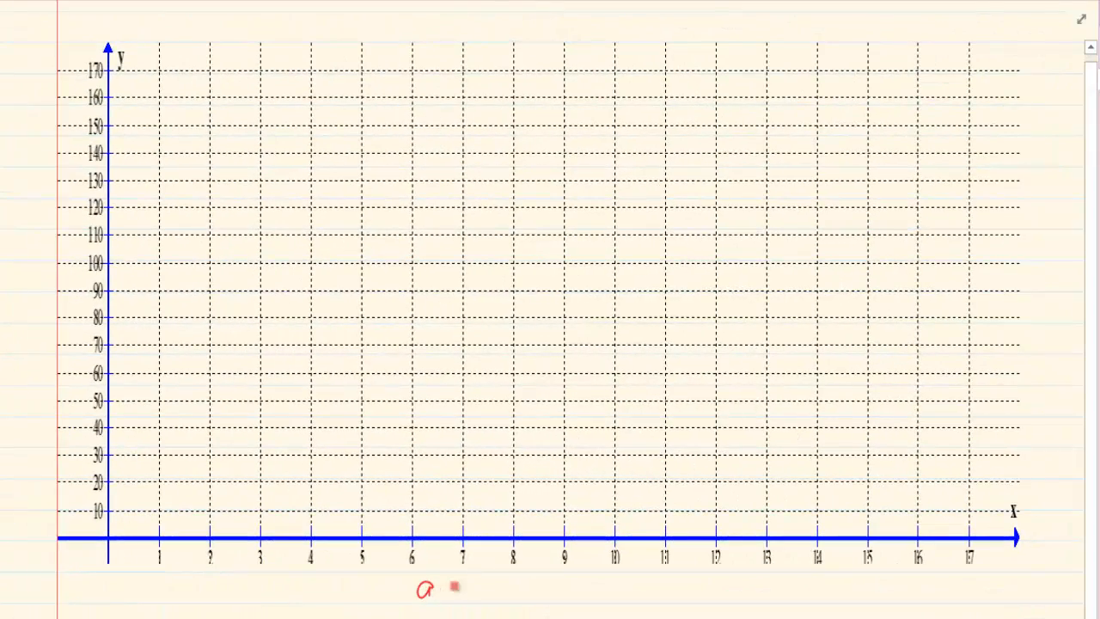
- Handwrite the red axis labels 'age' on the x-axis and 'height' on the y-axis
type("ge")
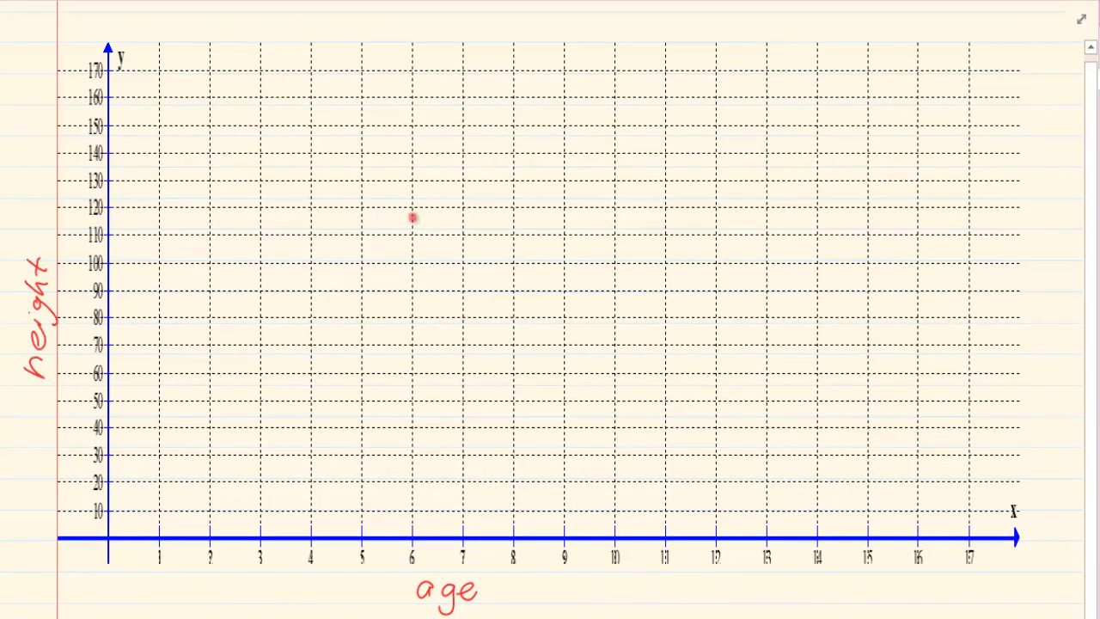
- Plot red height points for ages 6, 7, 8, 9 and 11 on the grid
left_click(462, 198)
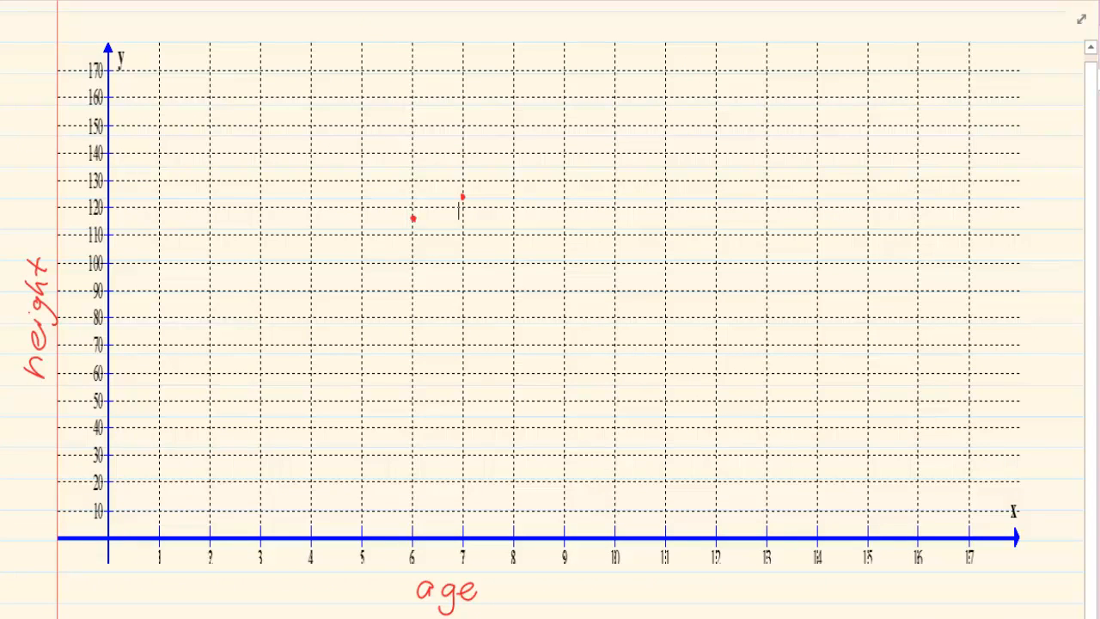
left_click(523, 176)
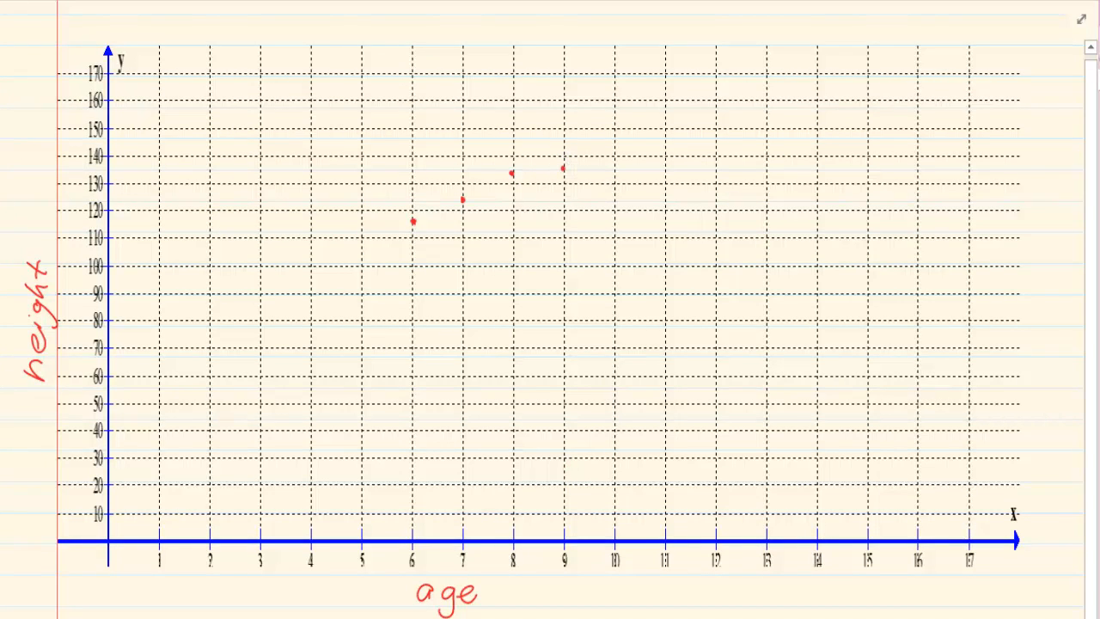
left_click(626, 540)
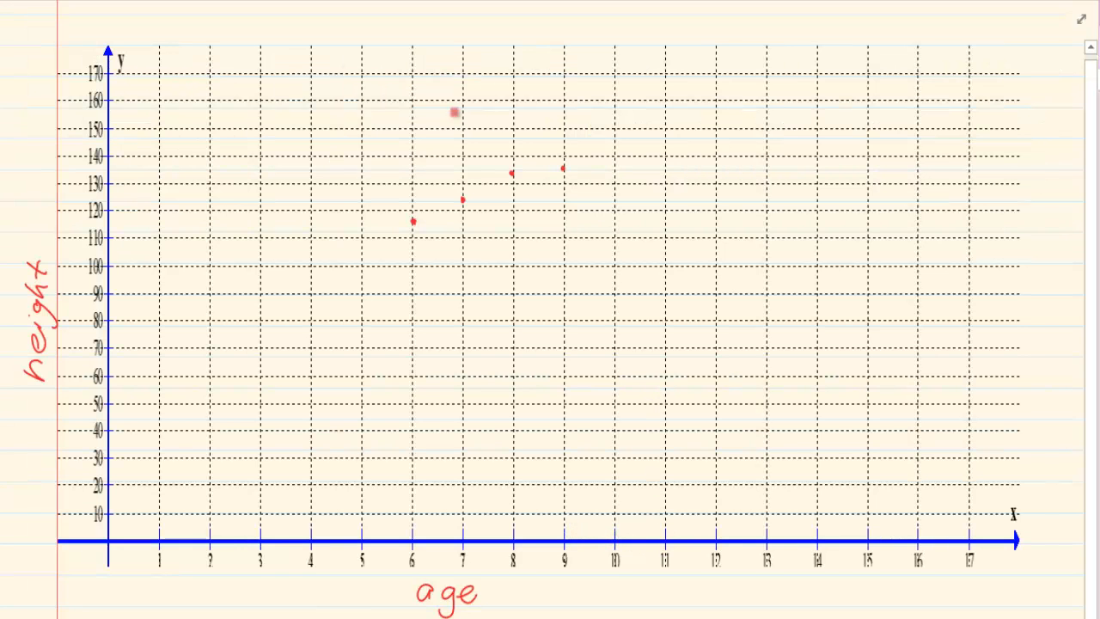
left_click_drag(454, 114, 663, 114)
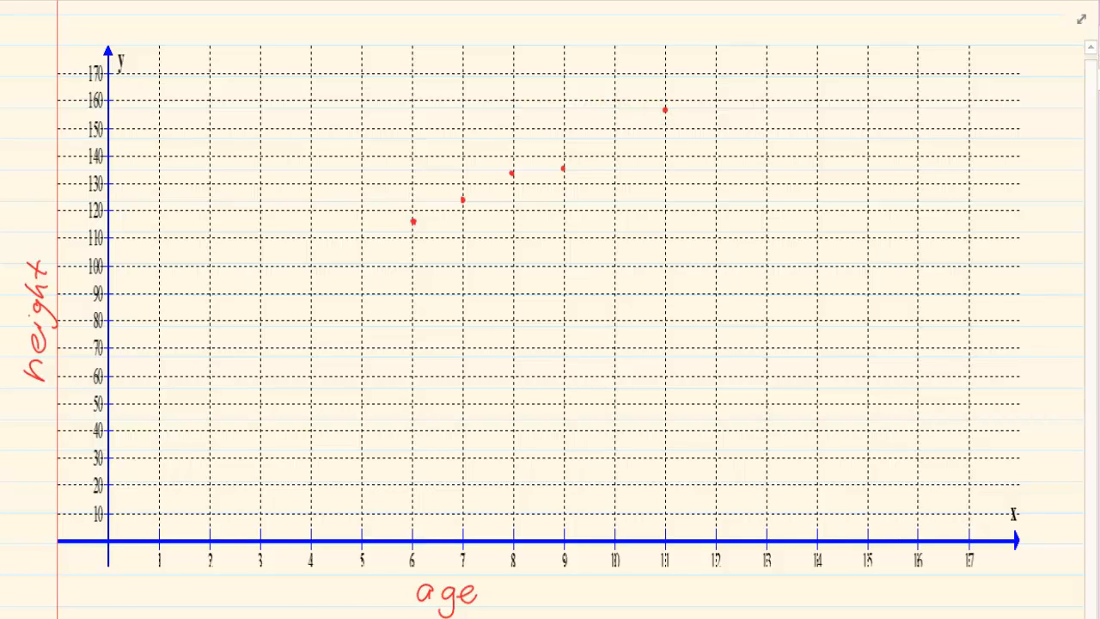
left_click(433, 151)
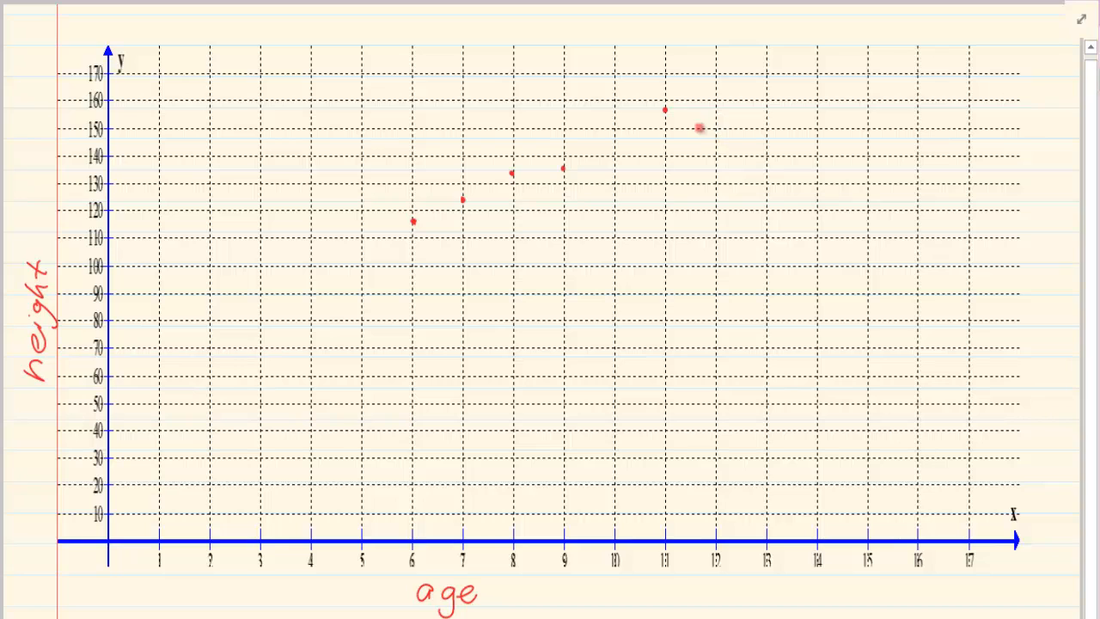
- Plot the red height points for ages 12, 14 and an older age
left_click_drag(698, 127, 715, 137)
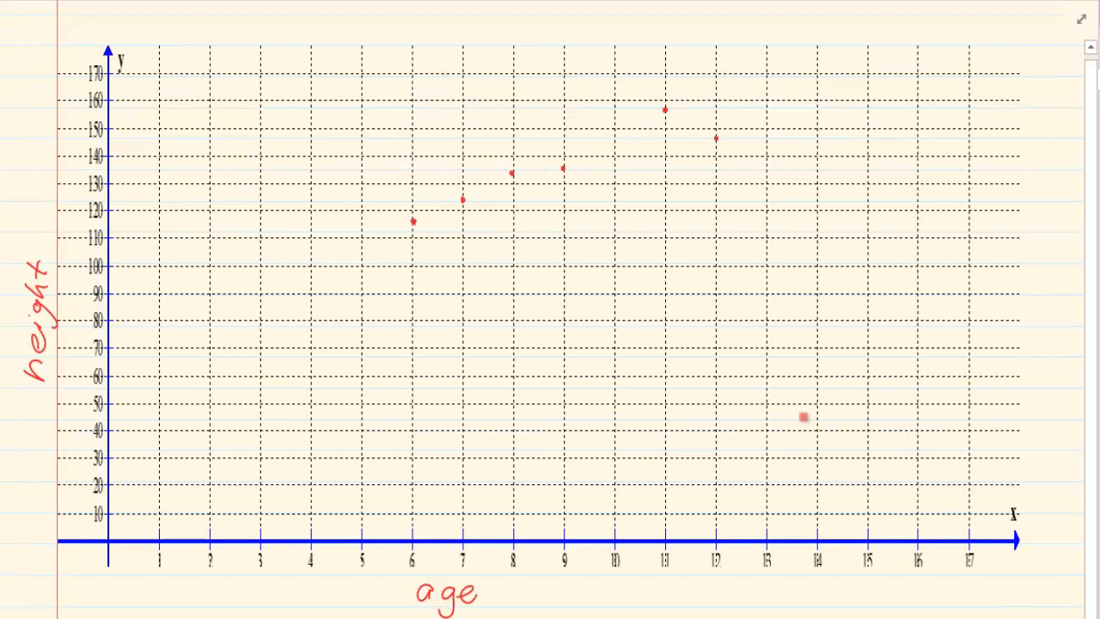
left_click_drag(804, 417, 798, 124)
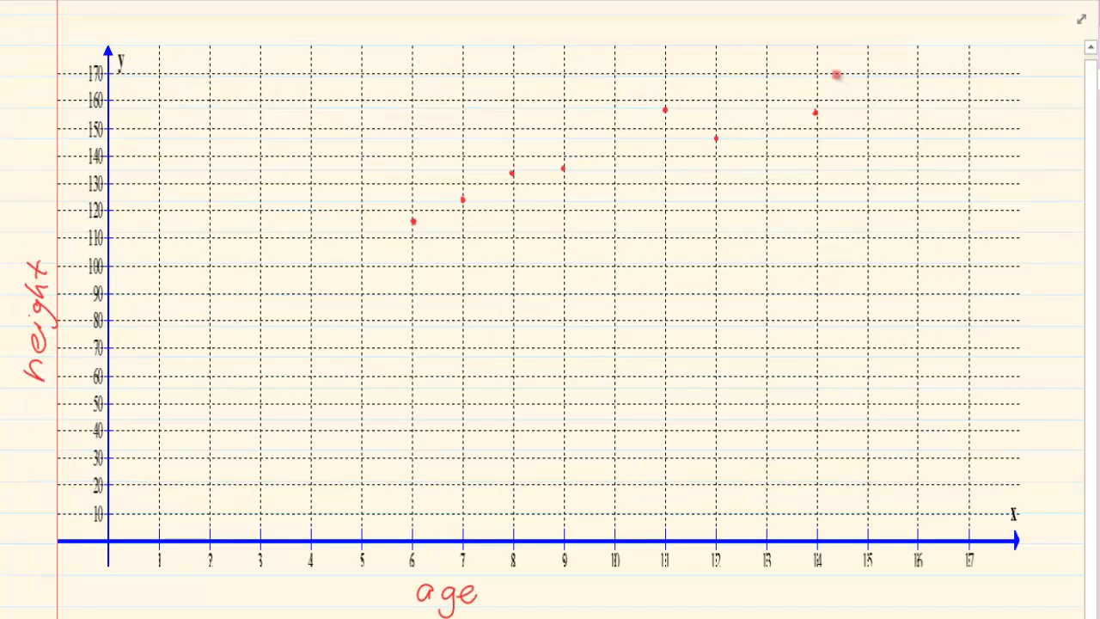
left_click_drag(835, 72, 868, 90)
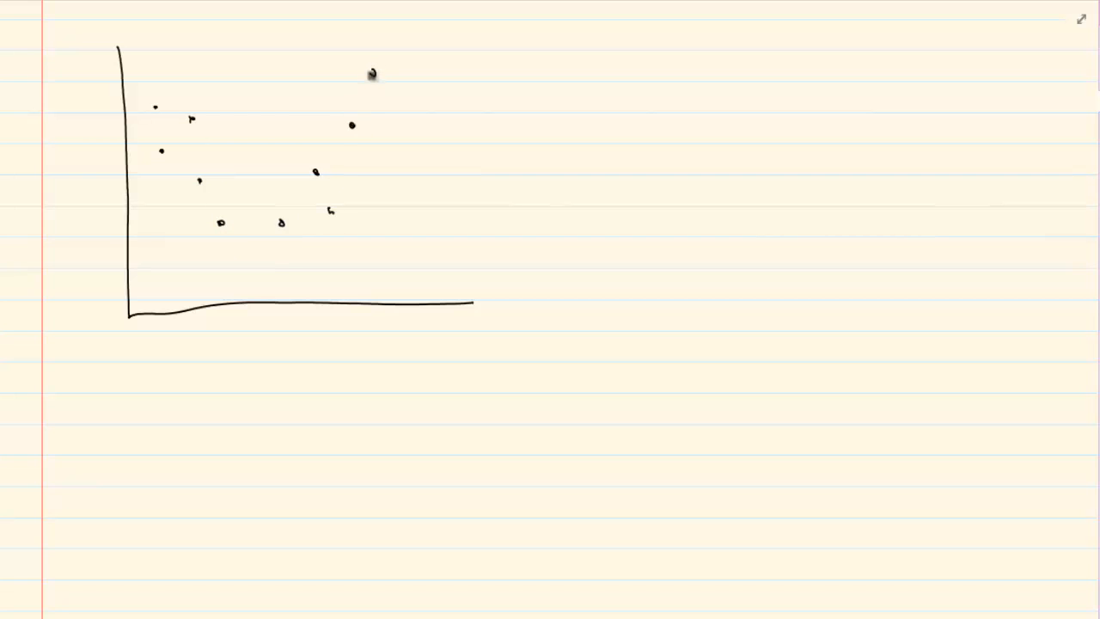
- Draw a red U-shaped parabola through the sketched black points
left_click_drag(154, 58, 200, 180)
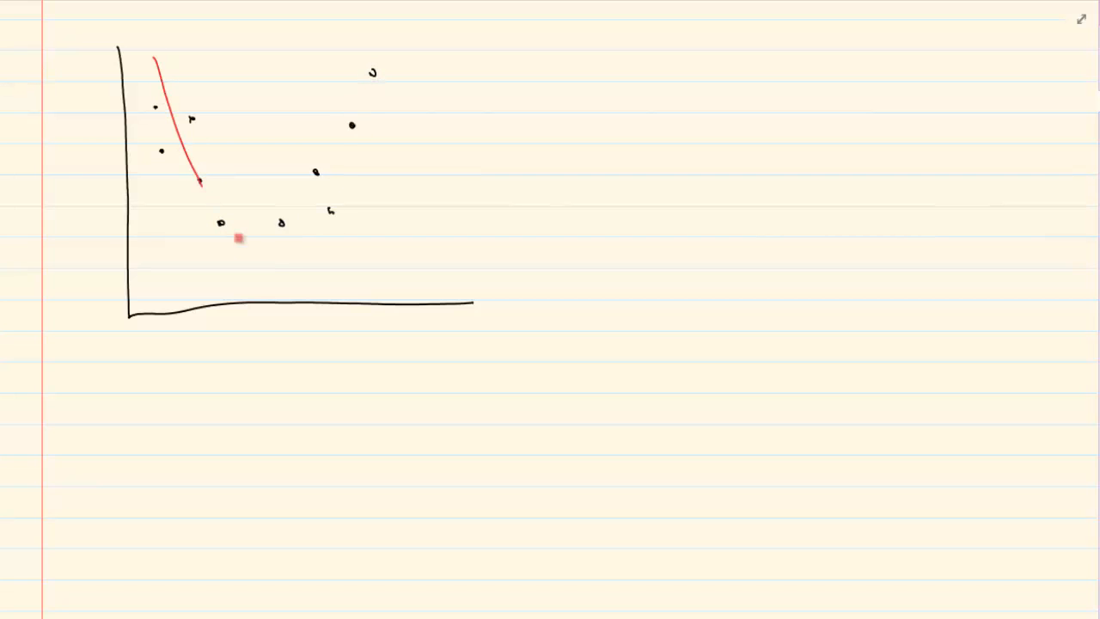
left_click_drag(199, 180, 365, 43)
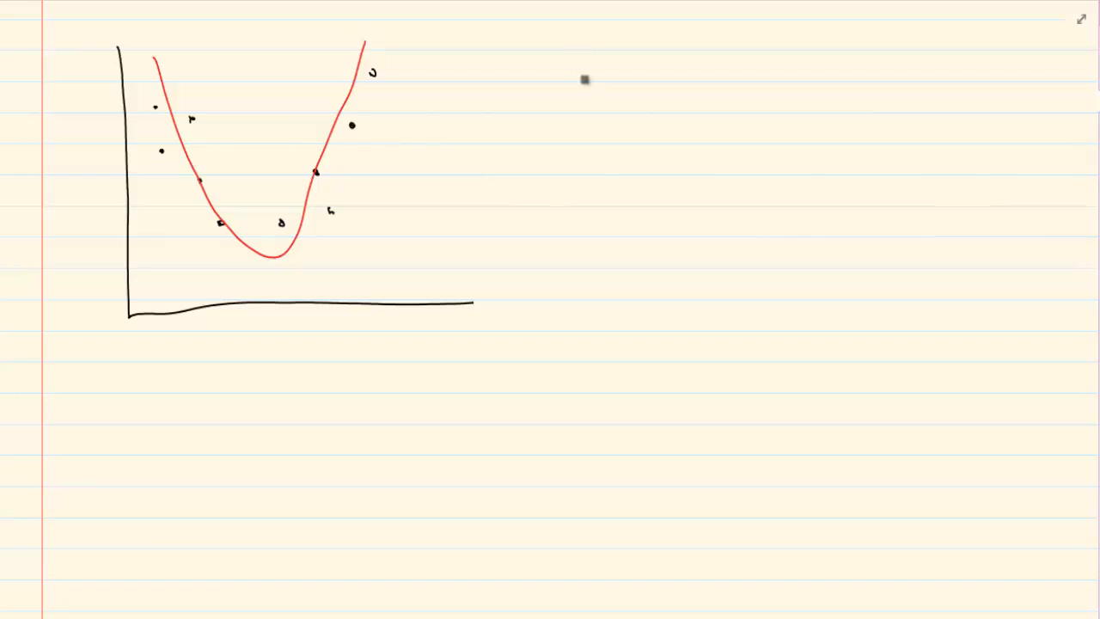
left_click_drag(582, 52, 849, 325)
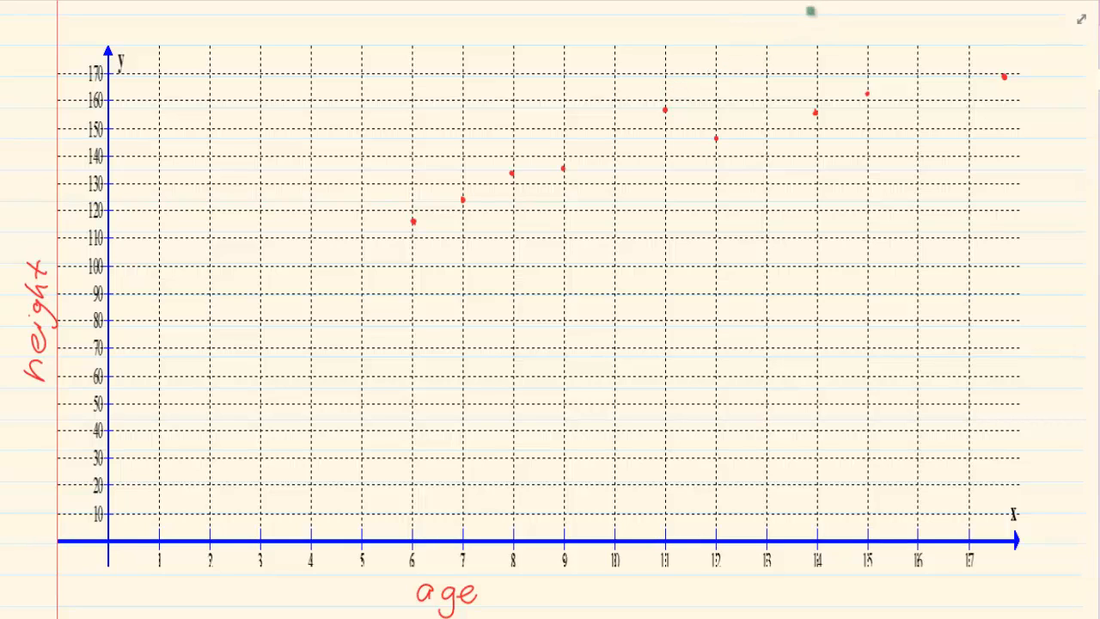
- Draw a green upward-curving trend line through the red age-height points
left_click_drag(536, 169, 822, 26)
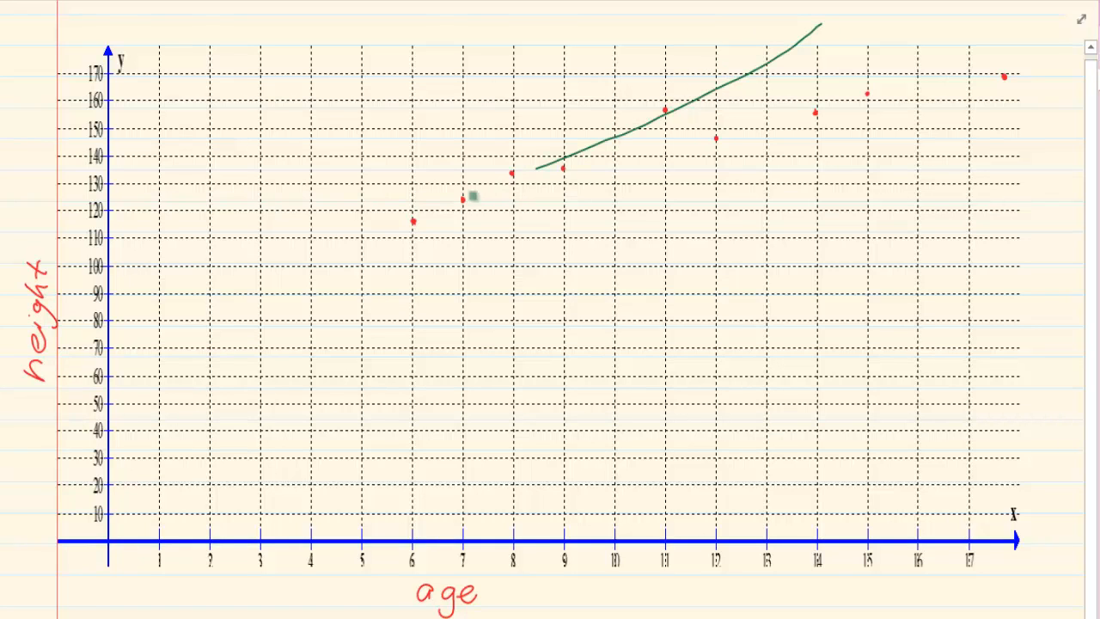